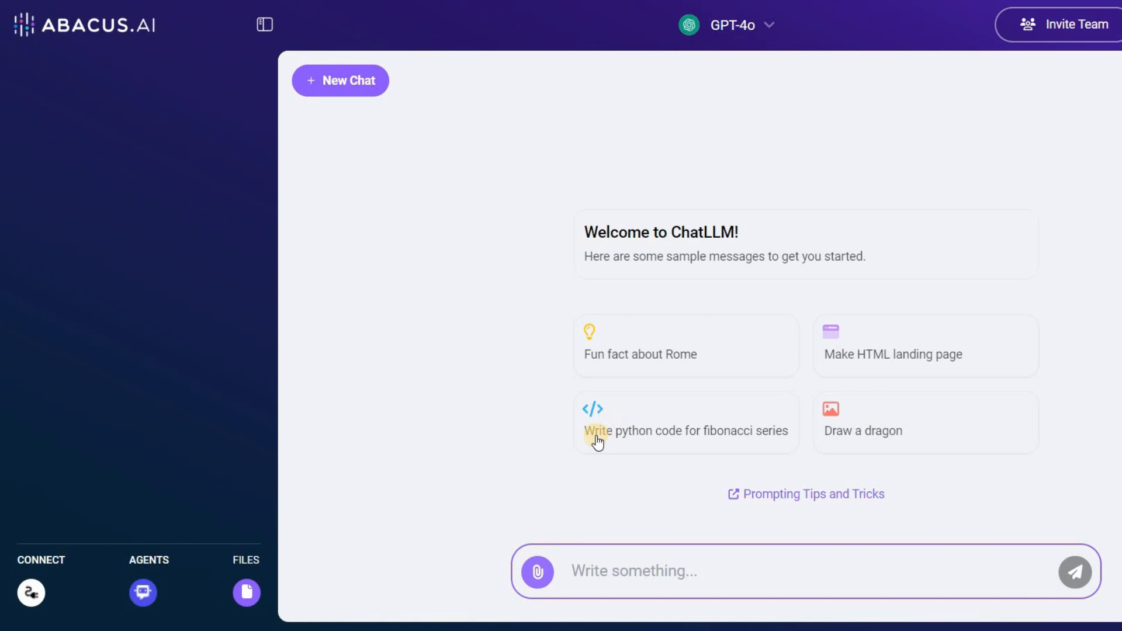
{"action": "mouse_move", "coordinate": [720, 442]}
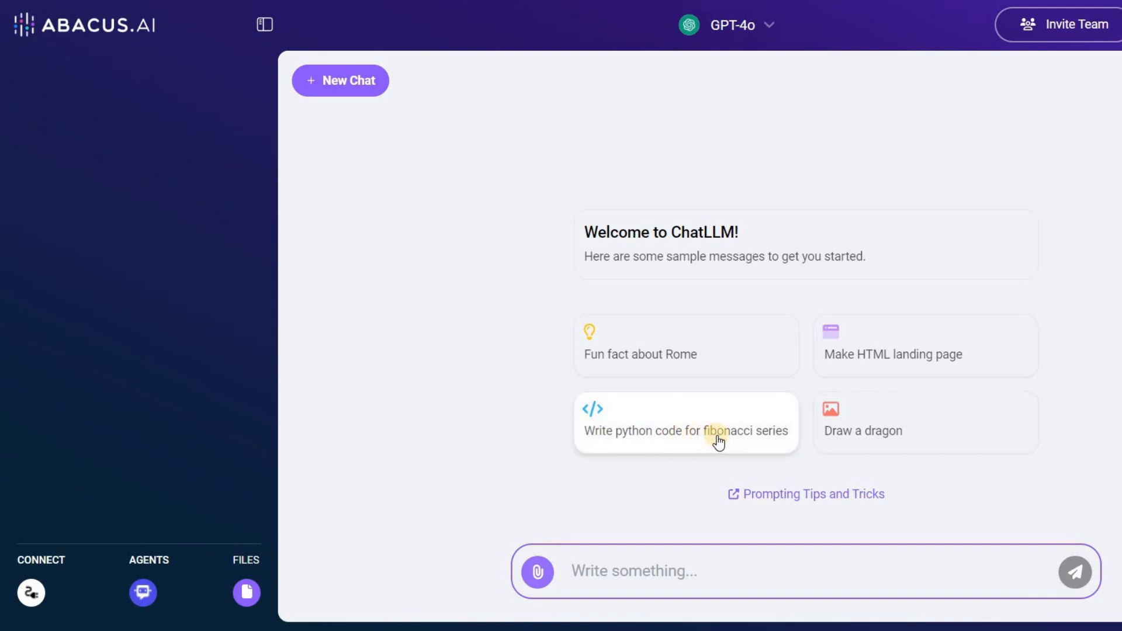
{"action": "mouse_move", "coordinate": [728, 441]}
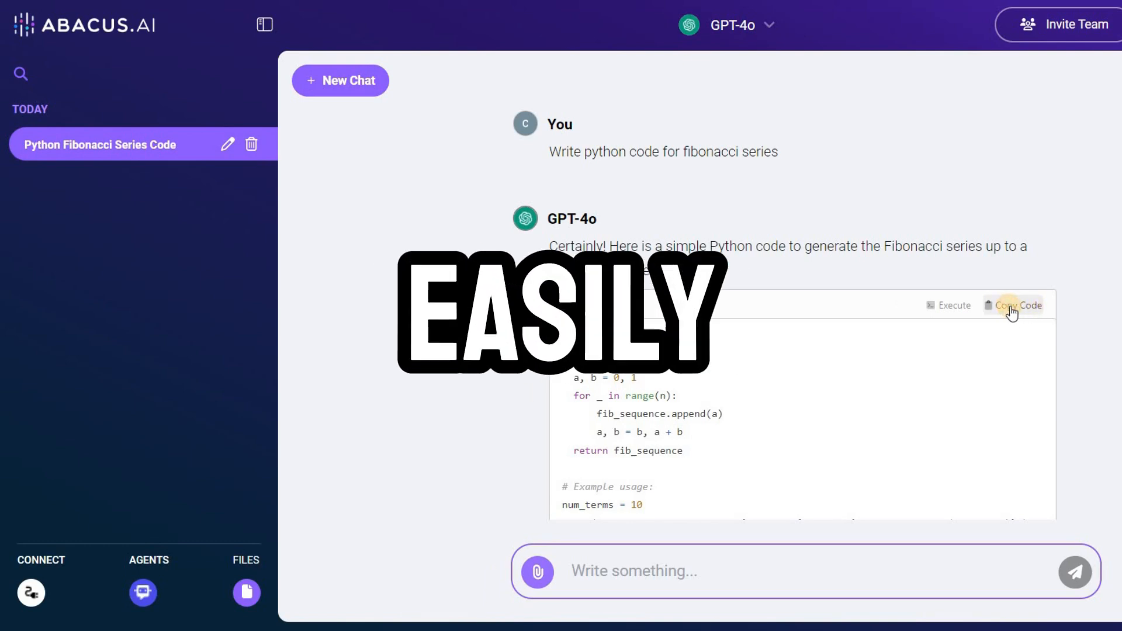
Copy the generated Python Fibonacci series code
{"action": "left_click", "coordinate": [1017, 305]}
{"action": "type", "text": "Lately , i"}
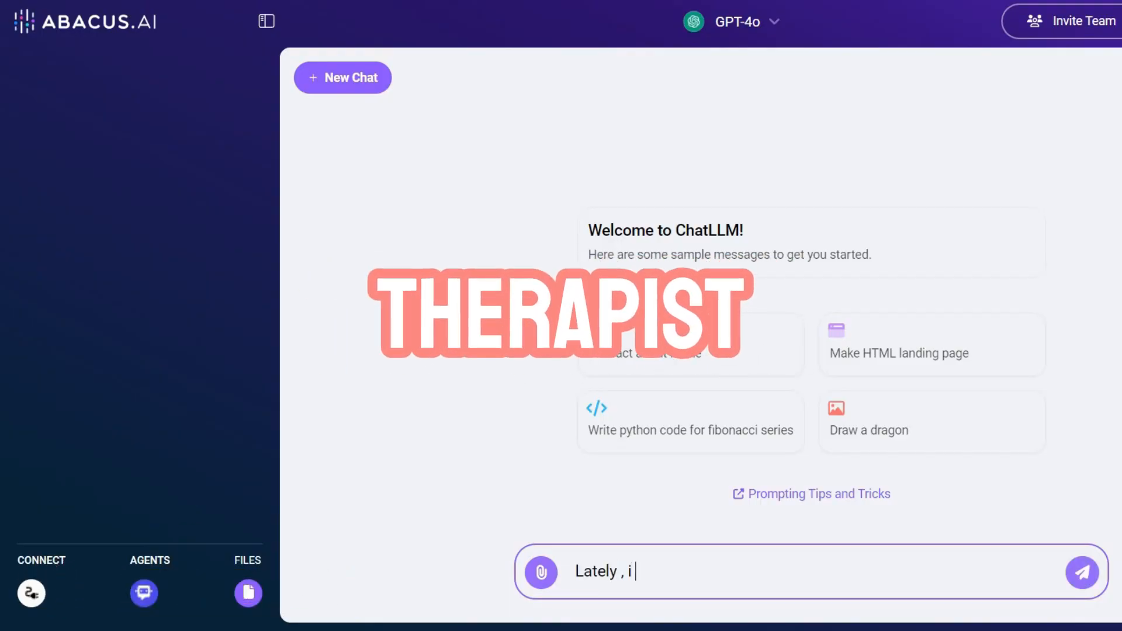
Send a message saying you haven't been feeling good about your life and are losing friends
{"action": "type", "text": "have not been feeling goo"}
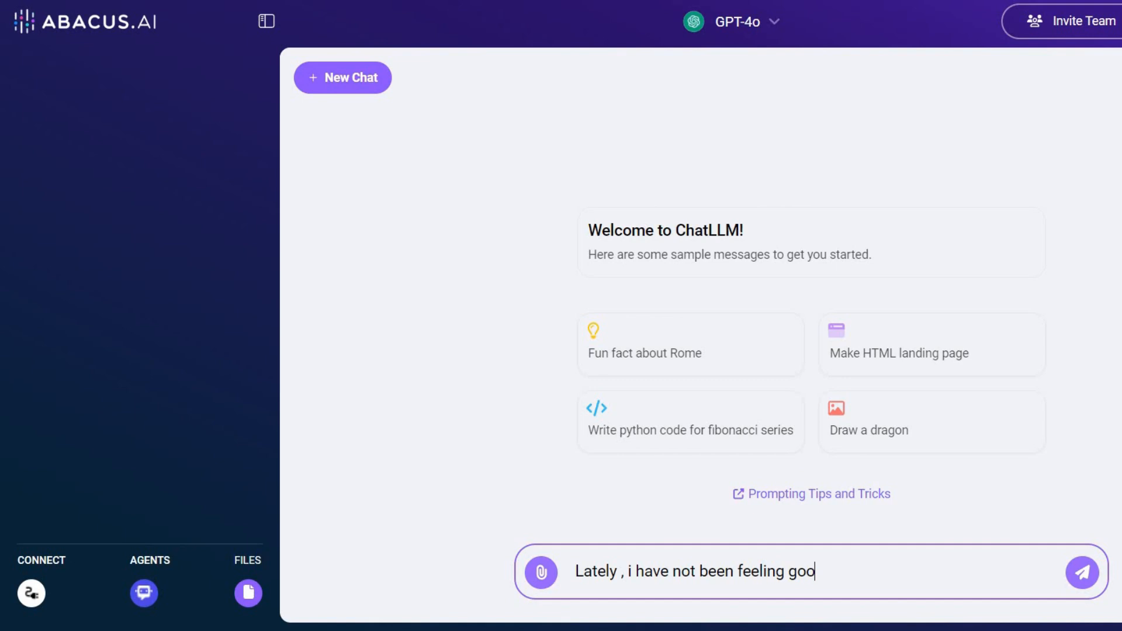
{"action": "type", "text": "d about my life , and i am losing"}
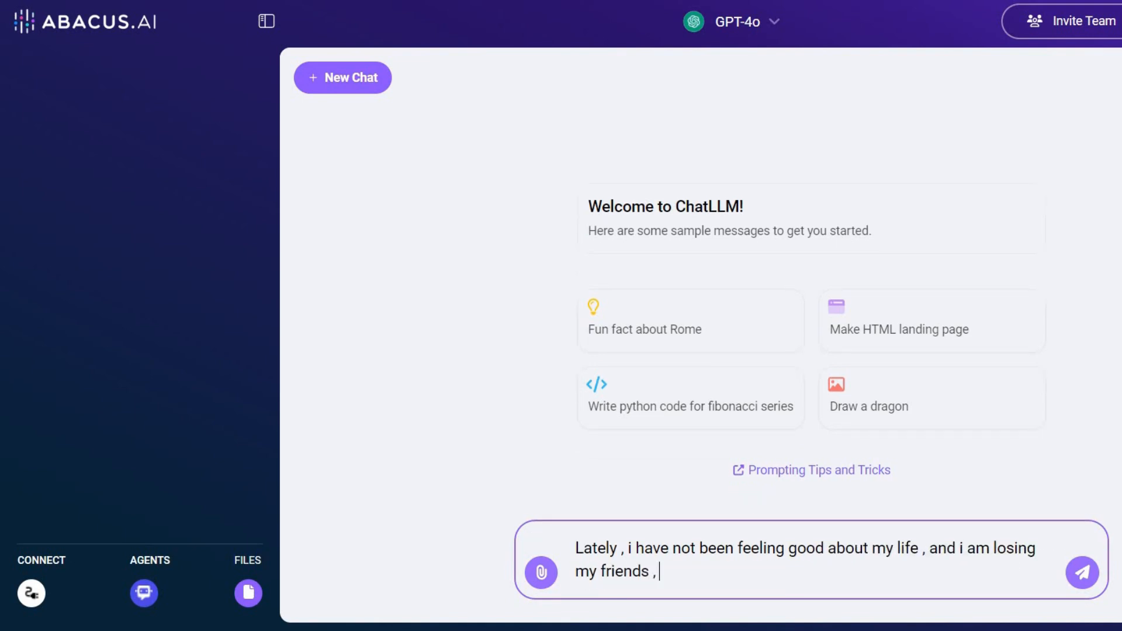
{"action": "left_click", "coordinate": [1083, 572]}
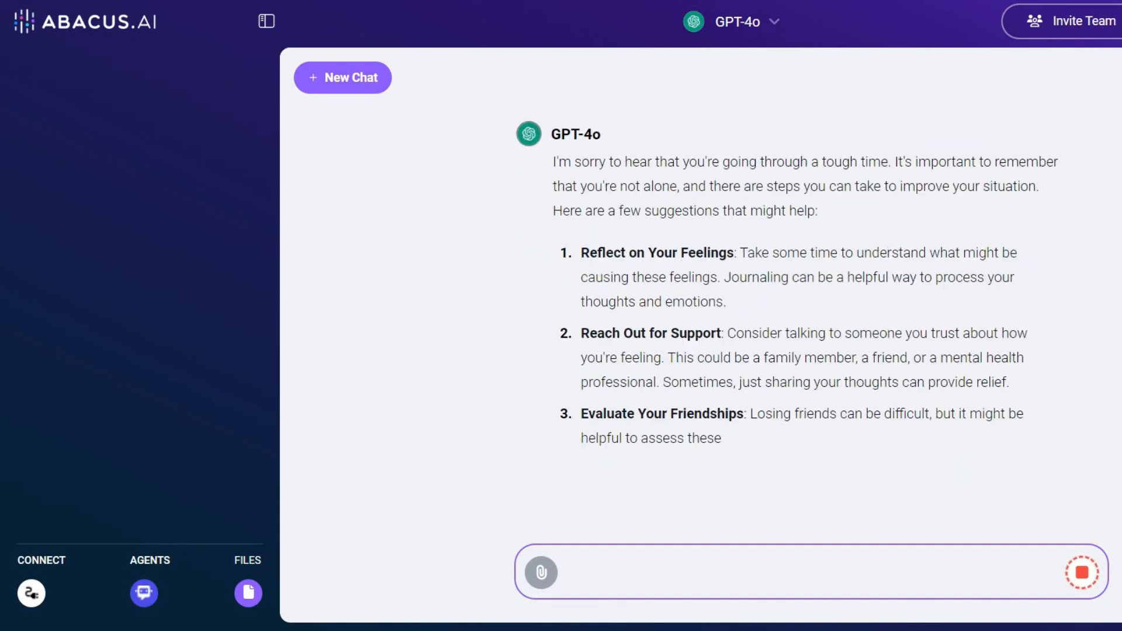
Play GPT-4o's advice reply as a Text To Speech audio clip
{"action": "scroll", "scroll_direction": "down", "scroll_amount": 3}
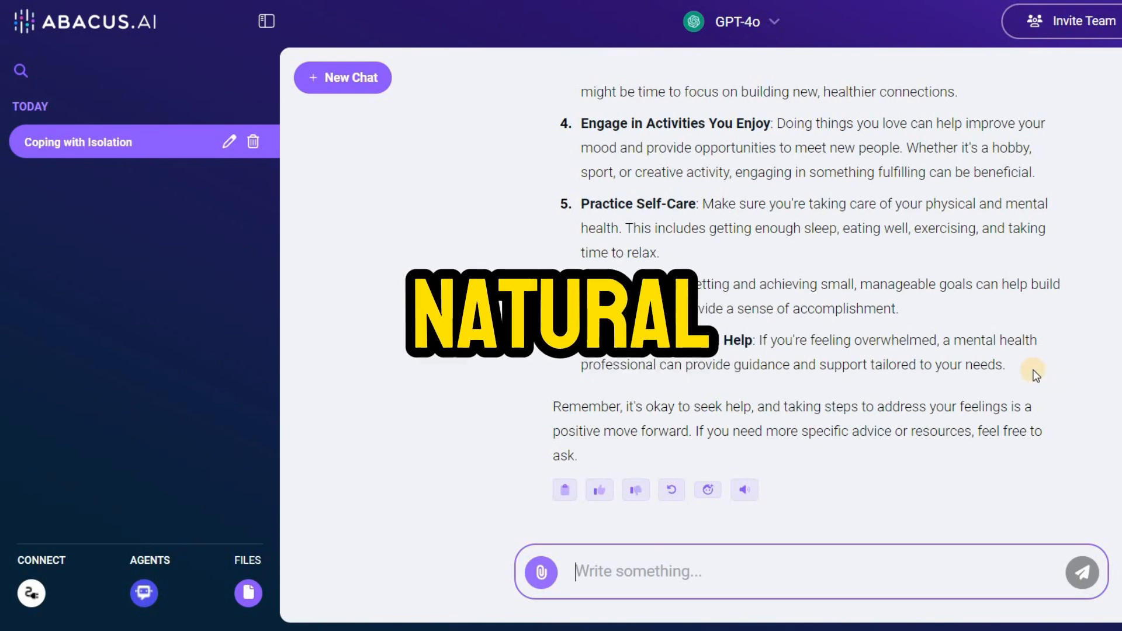
{"action": "scroll", "scroll_direction": "up", "scroll_amount": 3}
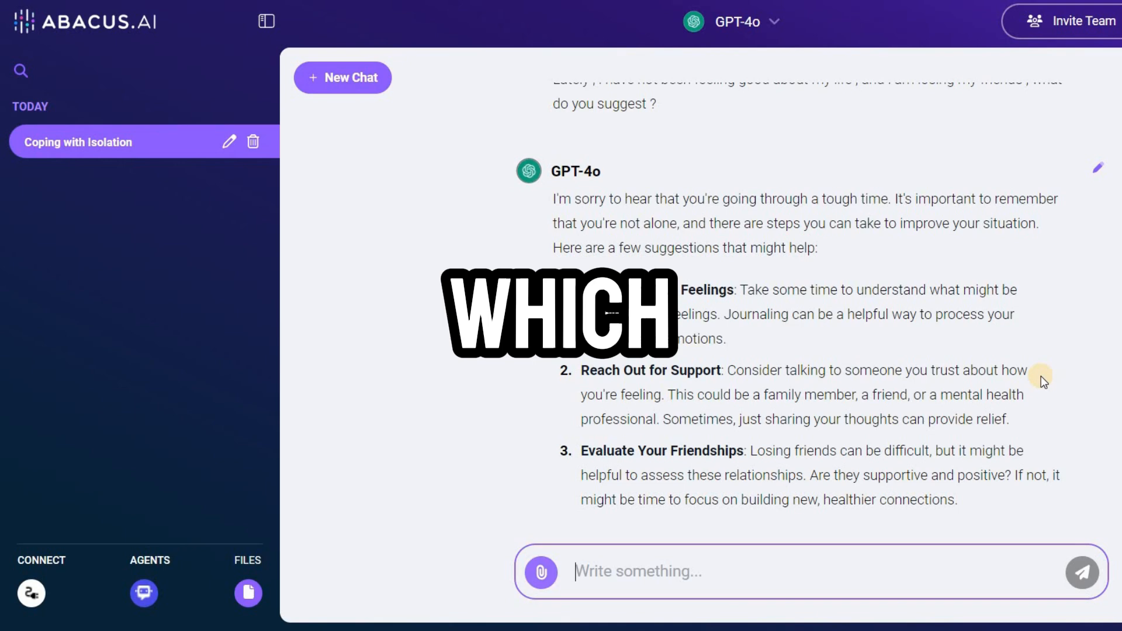
{"action": "scroll", "scroll_direction": "down", "scroll_amount": 3}
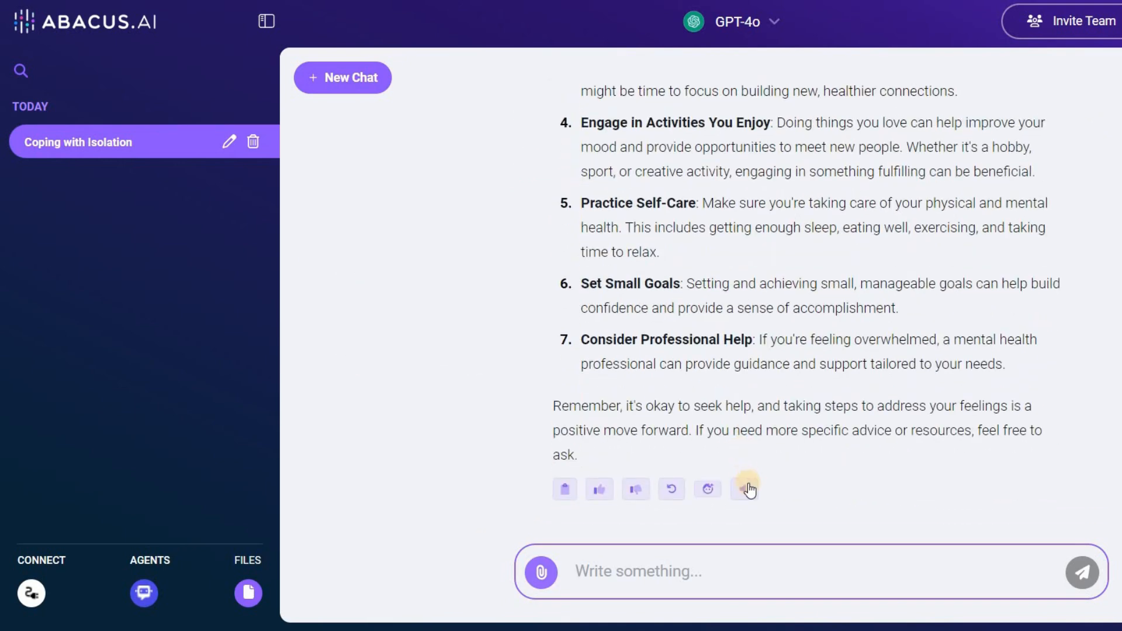
{"action": "left_click", "coordinate": [744, 489]}
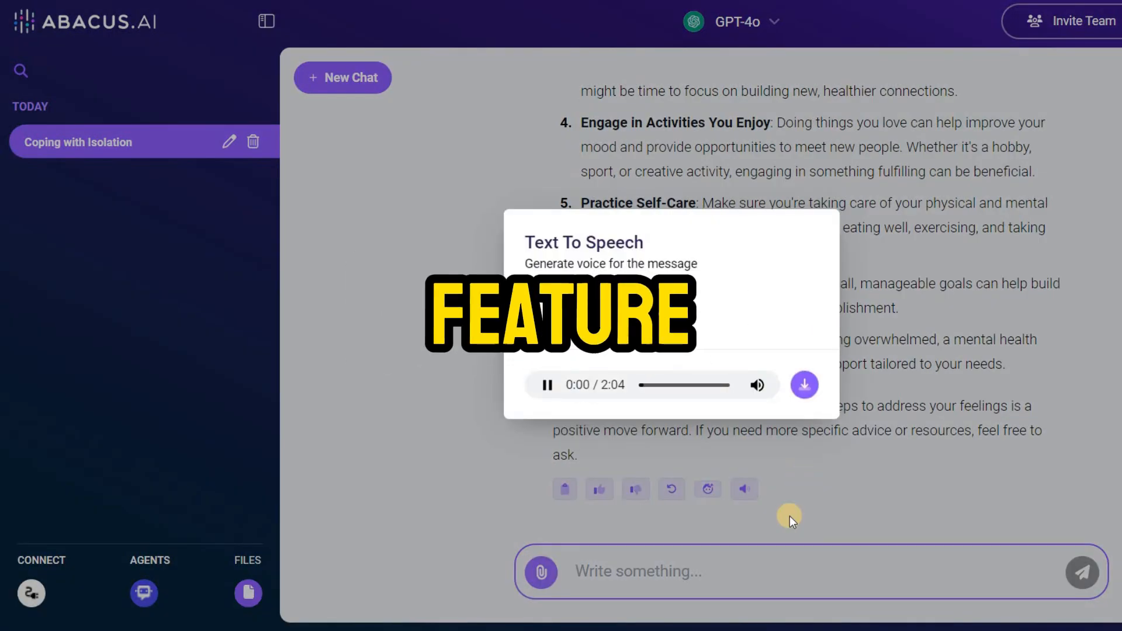